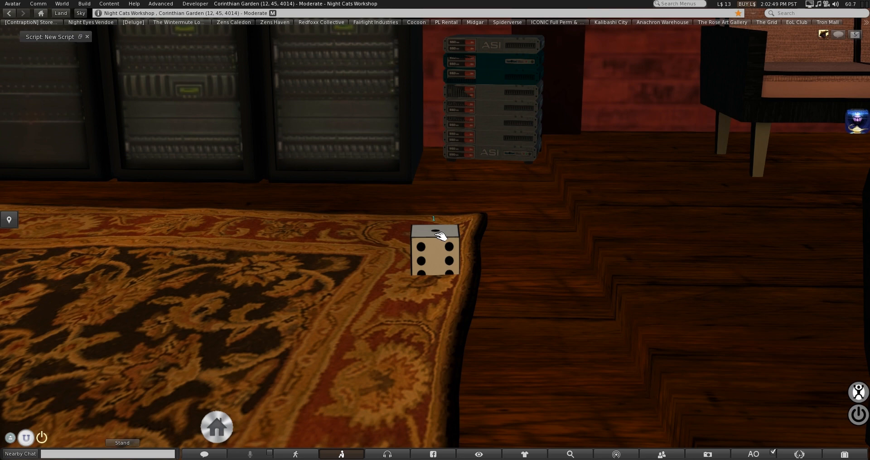
mouse_move(474, 233)
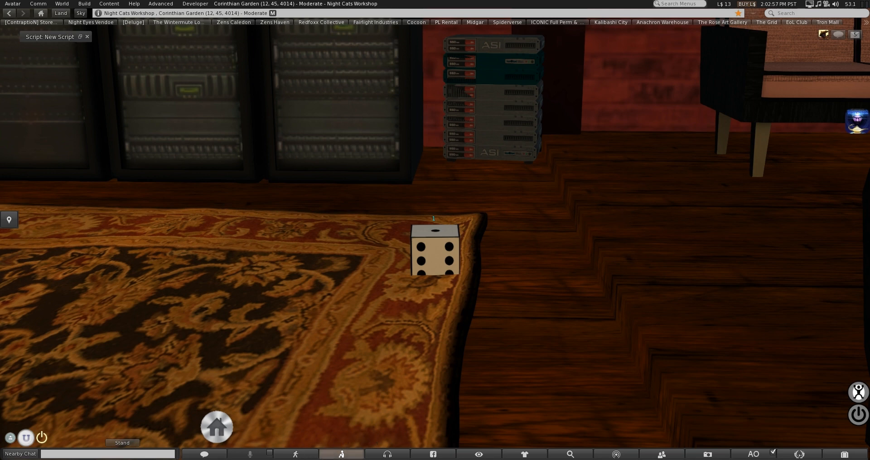
mouse_move(686, 283)
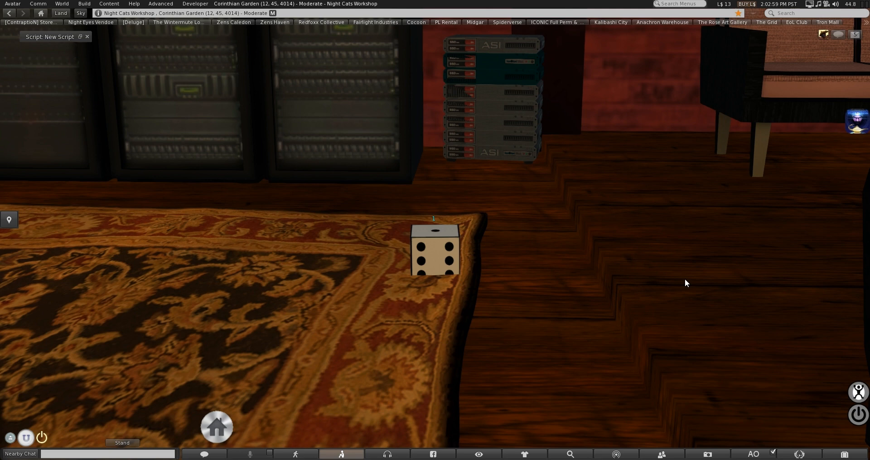
mouse_move(826, 46)
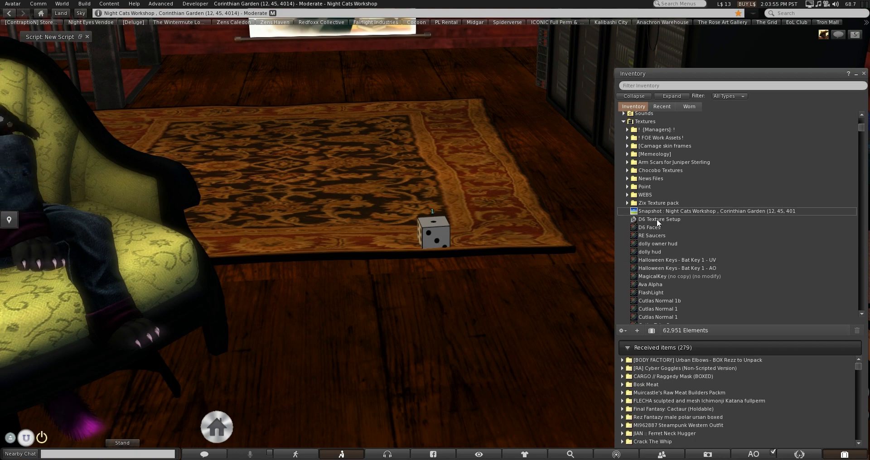
Step: Preview the D6 Faces atlas texture, then place D6 Texture Setup in the cube and view its code
double_click(649, 227)
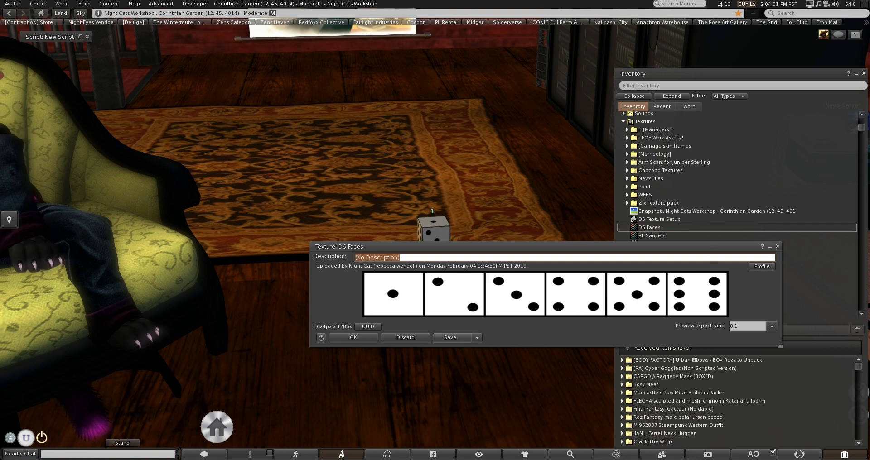
click(776, 246)
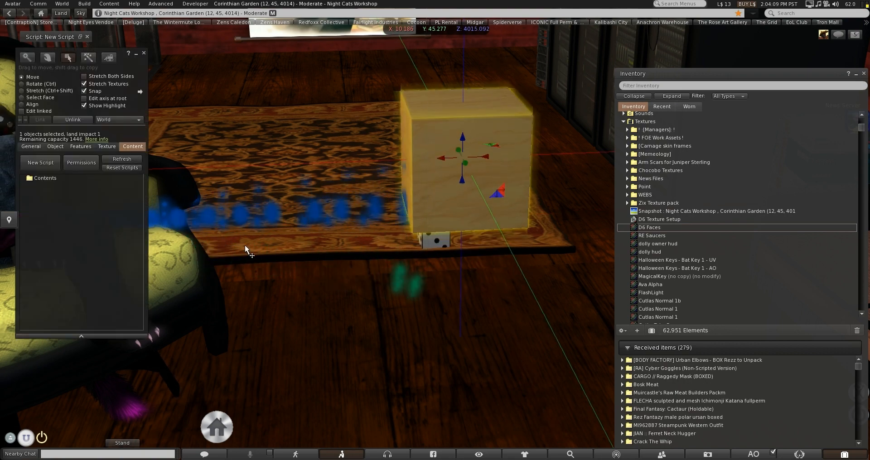
click(658, 219)
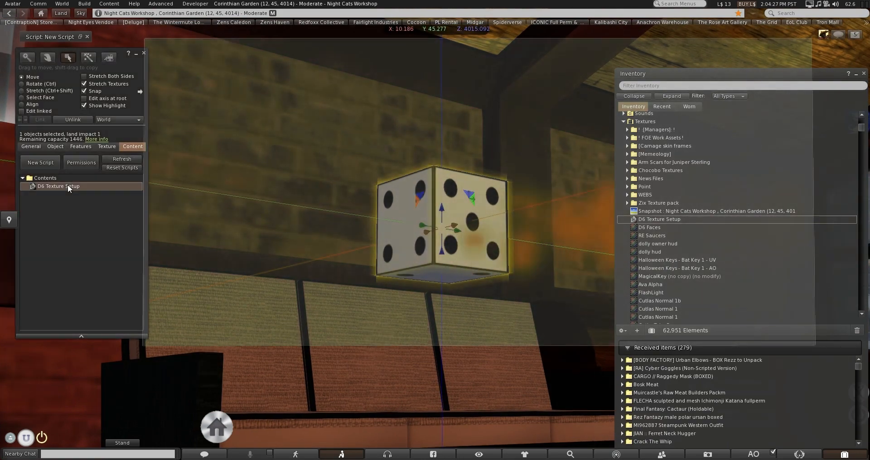
double_click(58, 185)
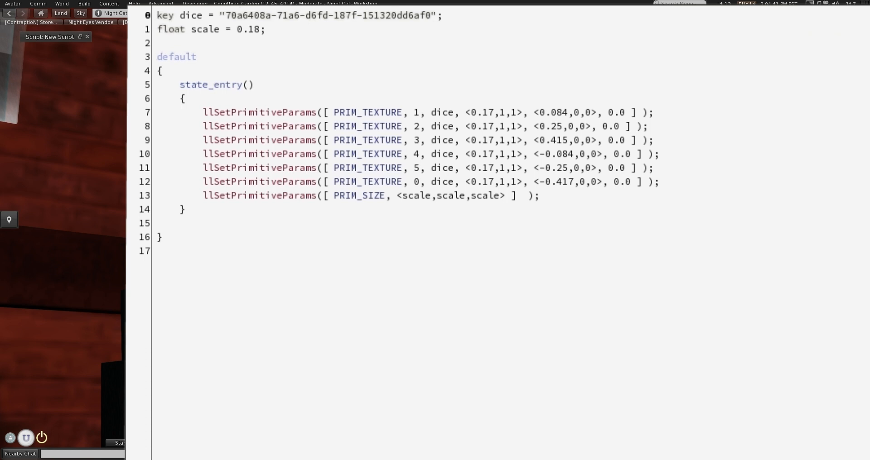
Step: Highlight the dice texture key variable and inspect the D6 Faces texture's inventory options
double_click(188, 15)
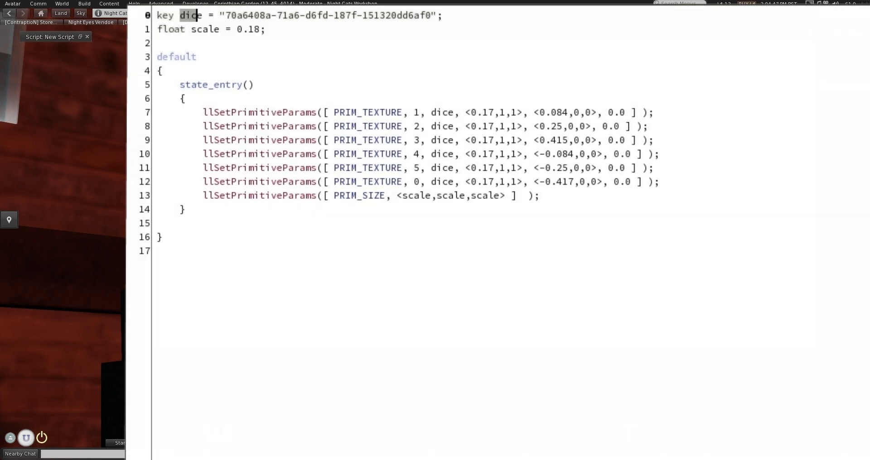
double_click(330, 16)
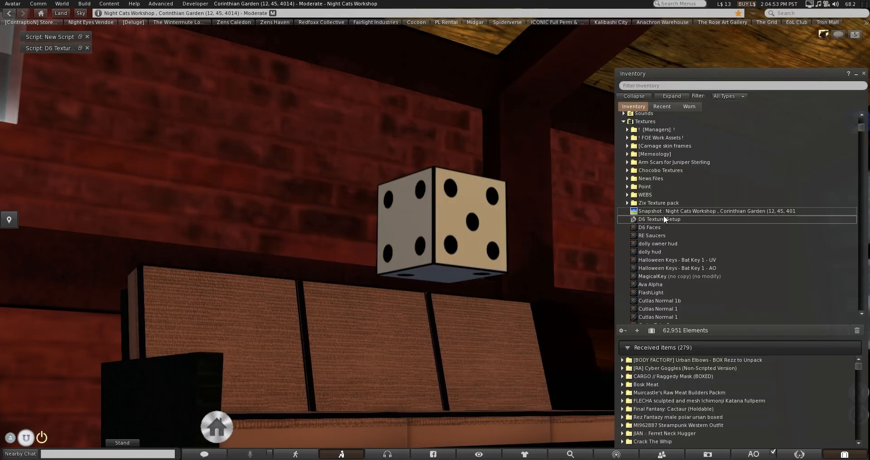
right_click(649, 227)
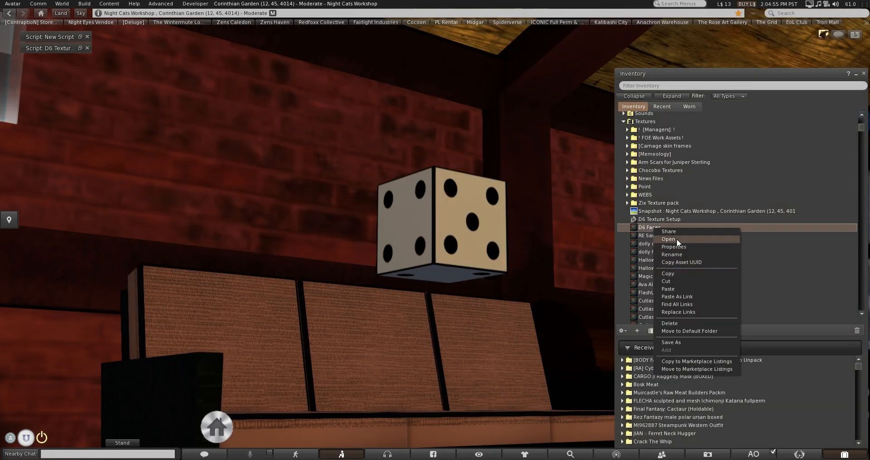
click(673, 246)
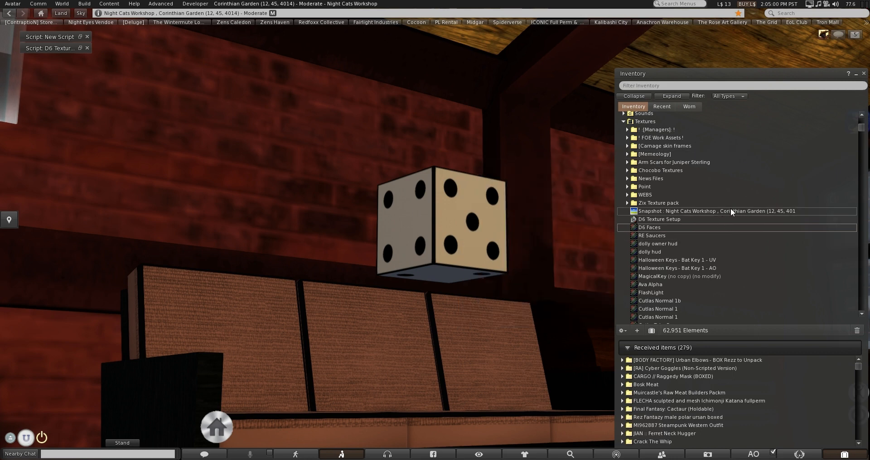
click(649, 228)
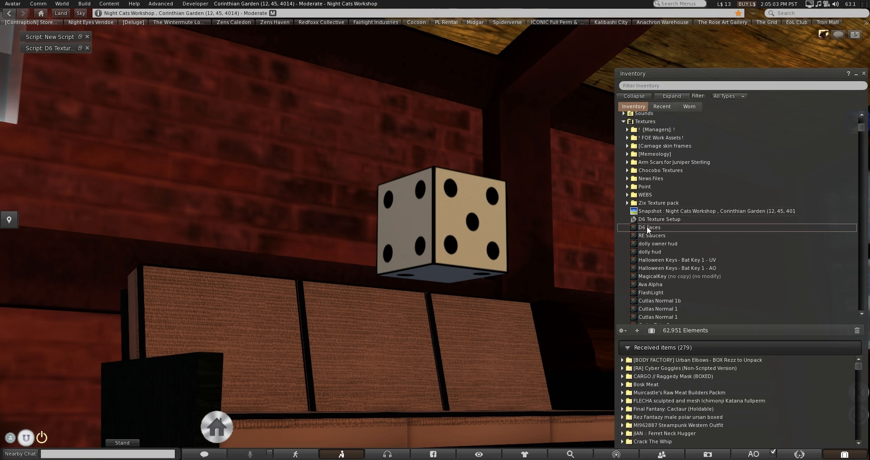
right_click(649, 227)
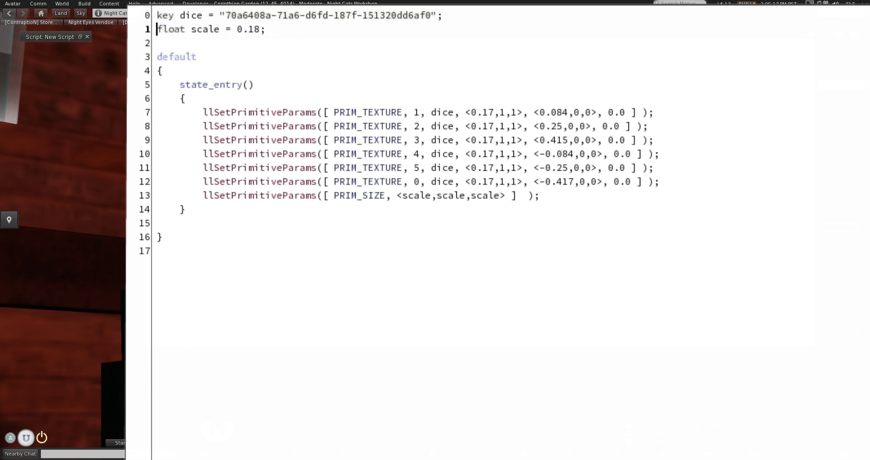
Step: Highlight the first face texture lines (7–8) of the script
drag(204, 112, 444, 126)
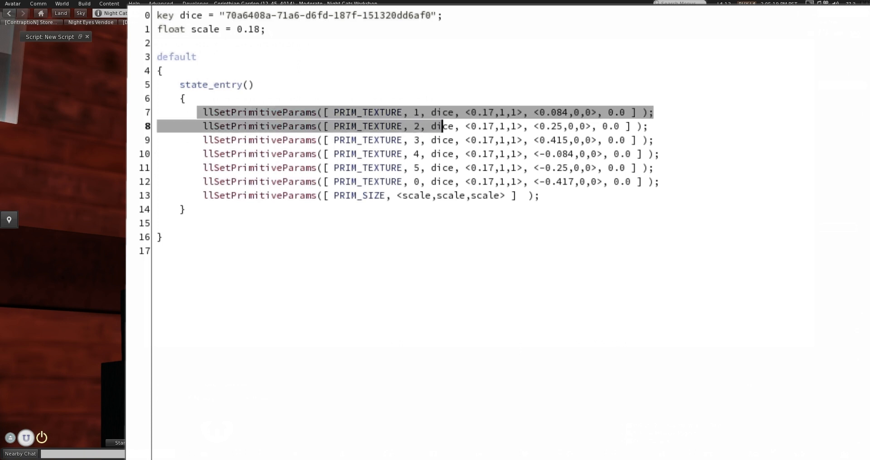
drag(442, 125, 538, 195)
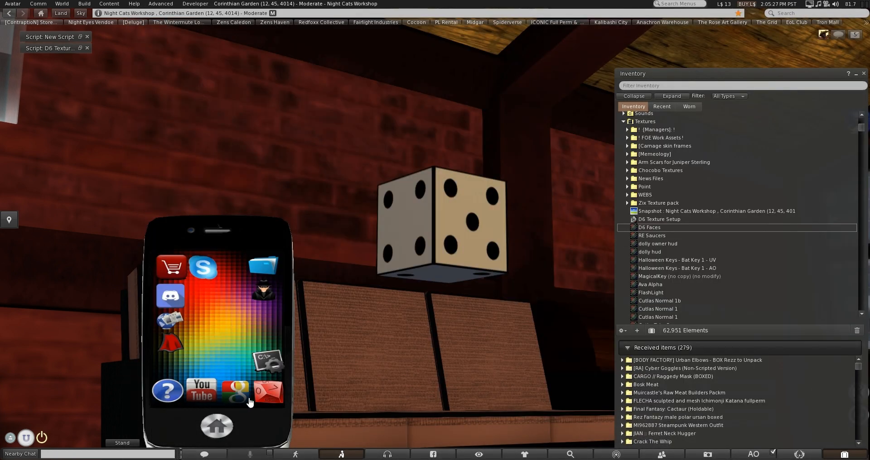
Step: Search Google for 'lsl llsetprimitiveparams' from the phone HUD's browser
click(234, 392)
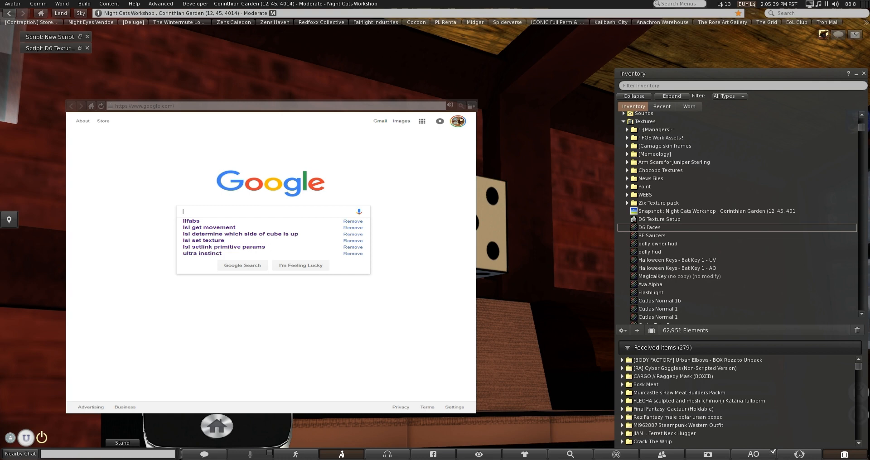
text(lsl)
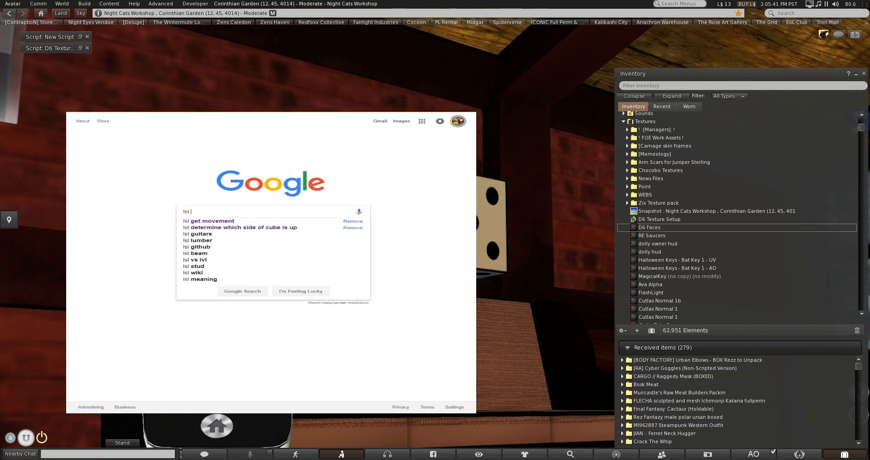
text(llsetprimitiveparams)
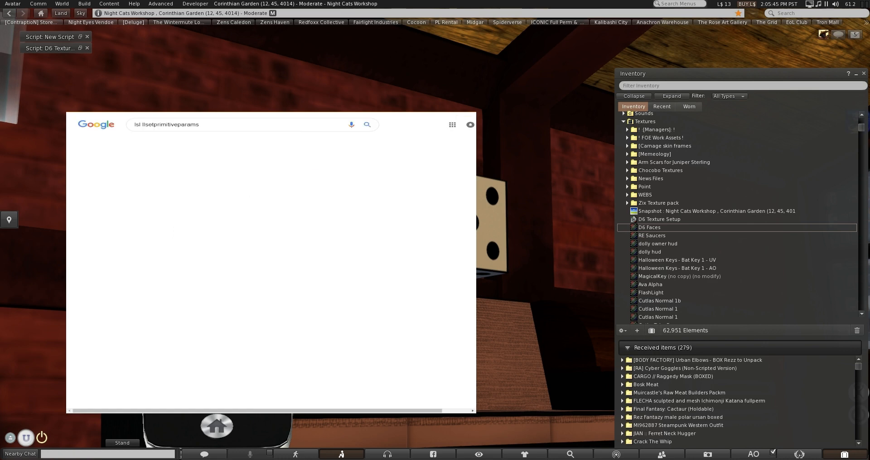
click(367, 124)
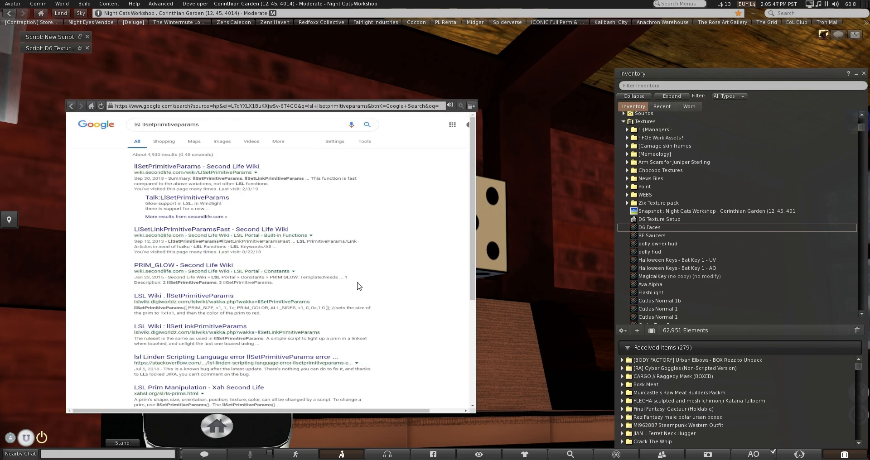
Step: On the llSetPrimitiveParams wiki page, reach the PRIM_TEXTURE row and copy its parameter syntax
click(194, 167)
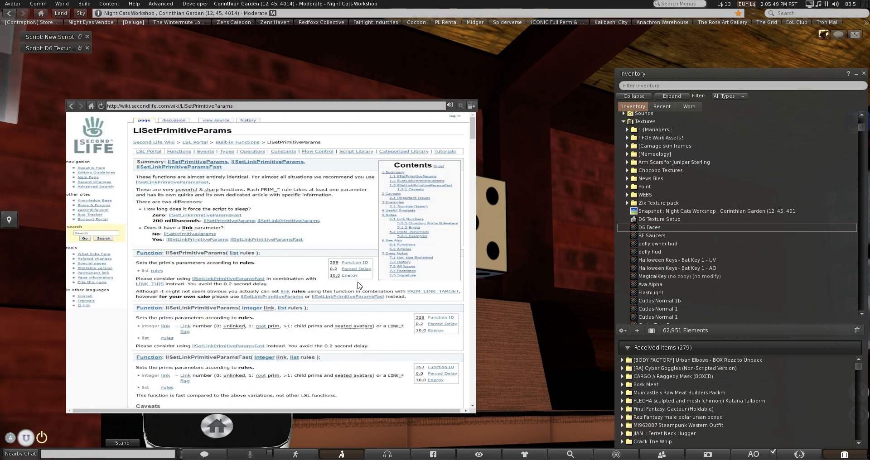
scroll(down, 3)
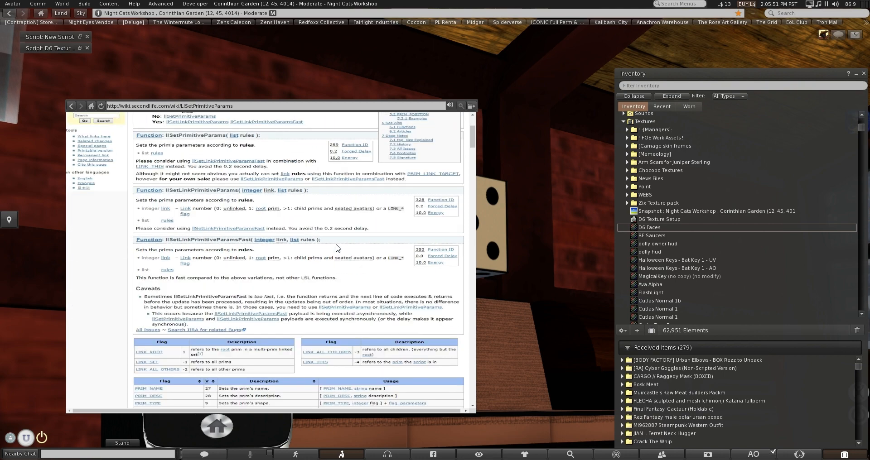
scroll(down, 3)
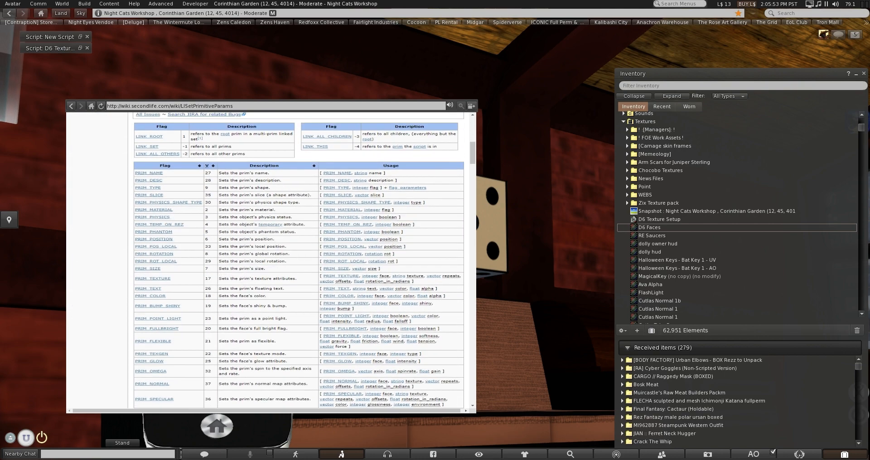
scroll(down, 3)
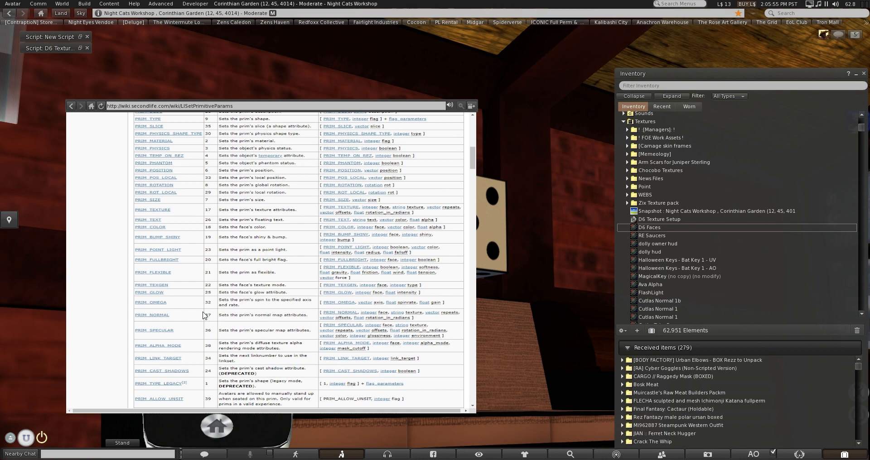
scroll(down, 3)
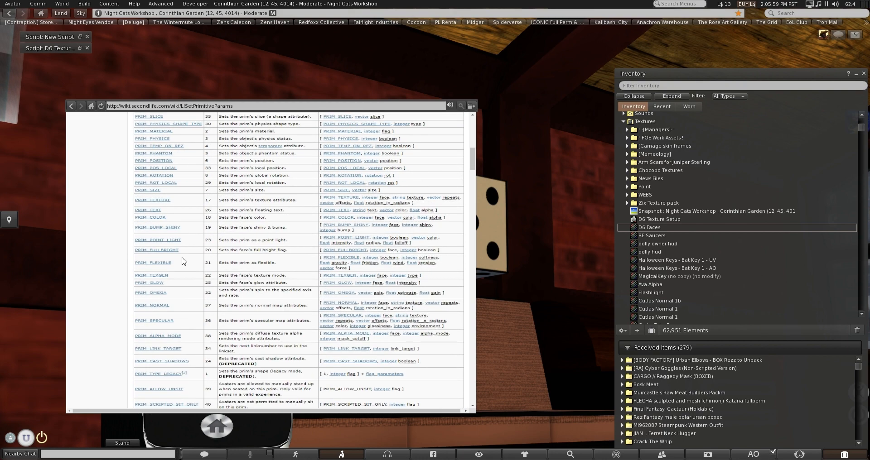
scroll(down, 3)
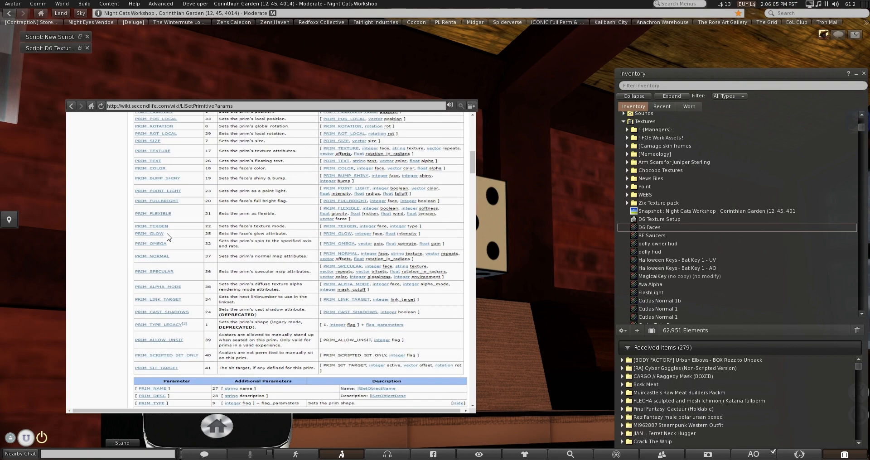
scroll(down, 3)
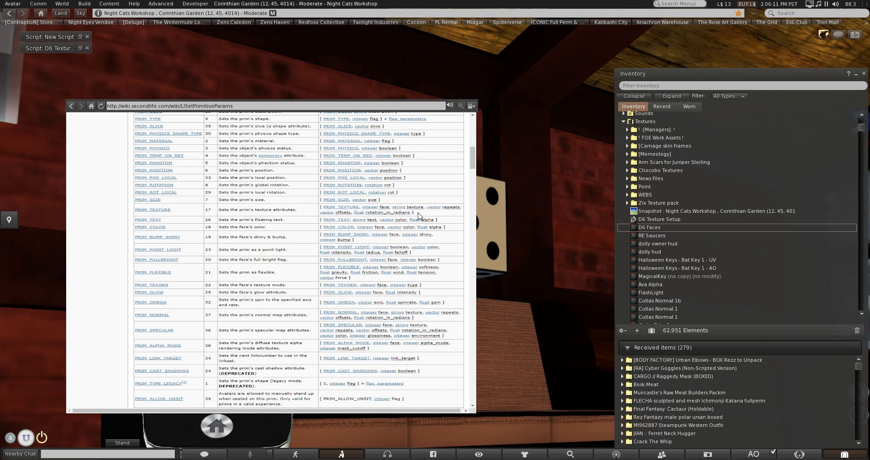
right_click(347, 206)
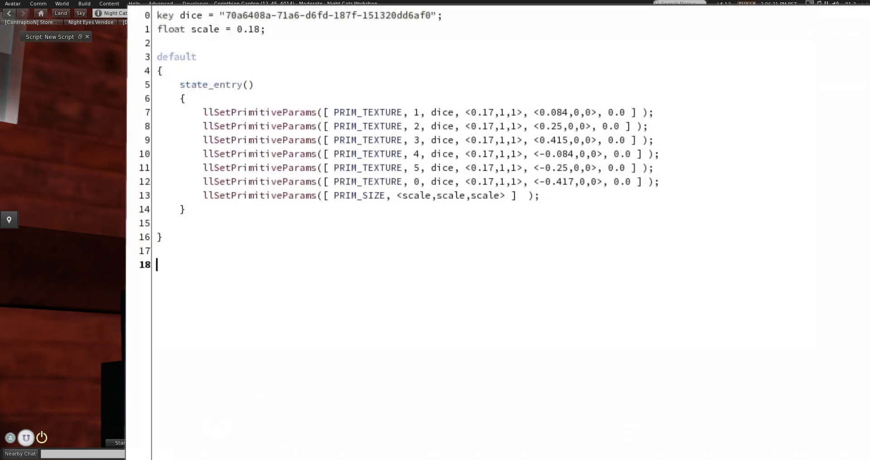
Step: Add a commented '//SetPrimitiveParams(' reference line below the script for the PRIM_TEXTURE syntax
text(//Set)
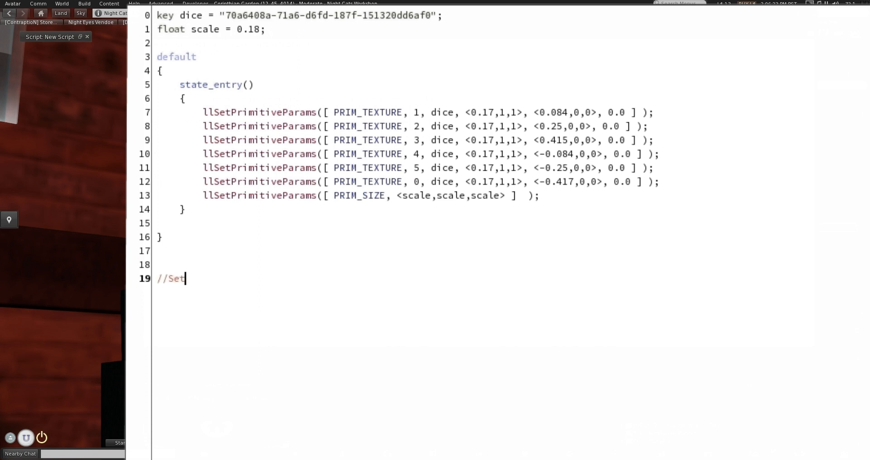
text(PrimitiveP)
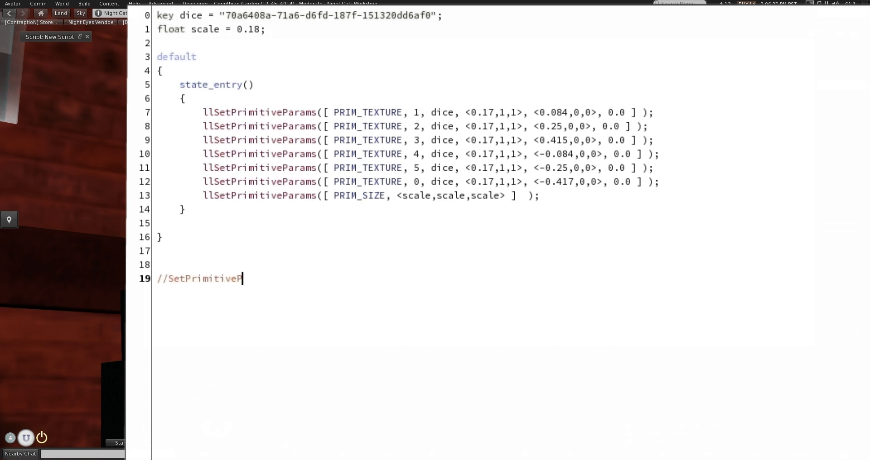
text(arams)
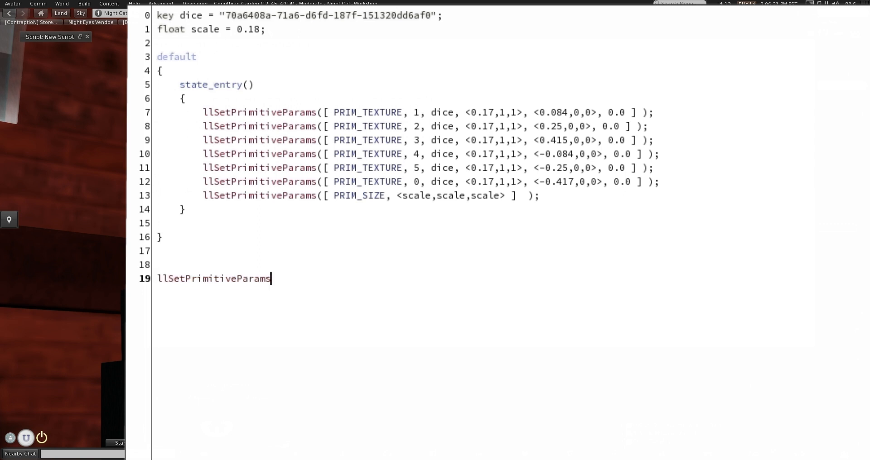
text(()
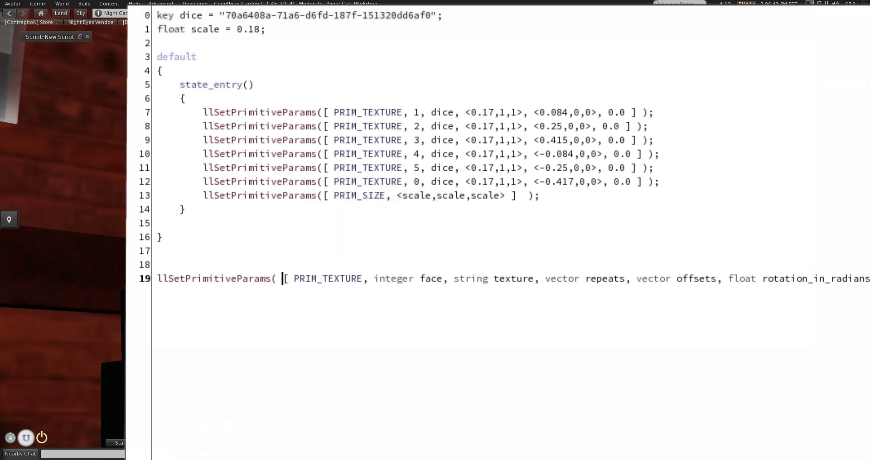
Step: Point out the integer face parameter and face number 5 on line 11
double_click(405, 278)
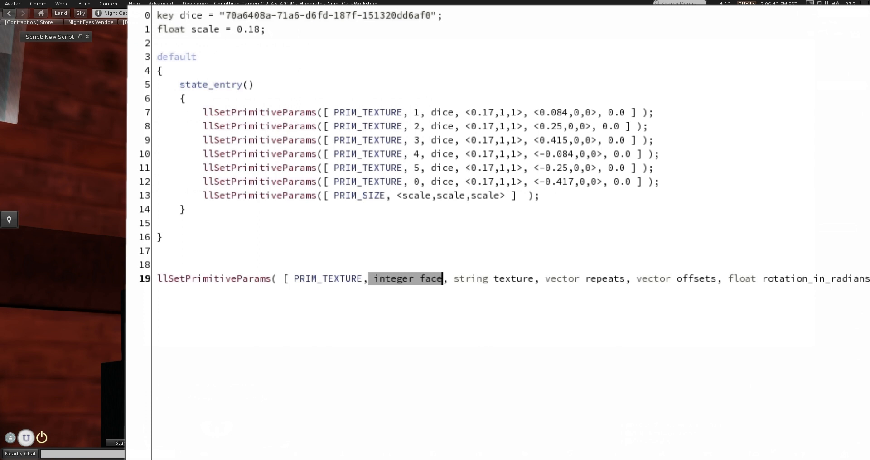
click(417, 181)
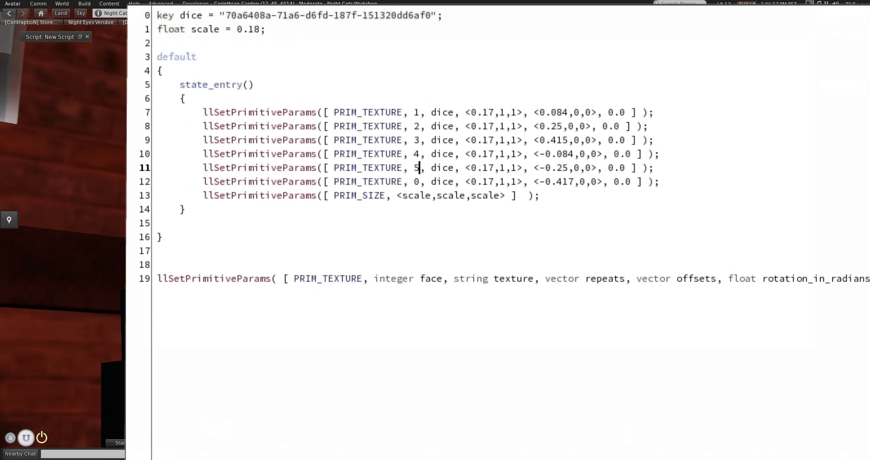
double_click(441, 113)
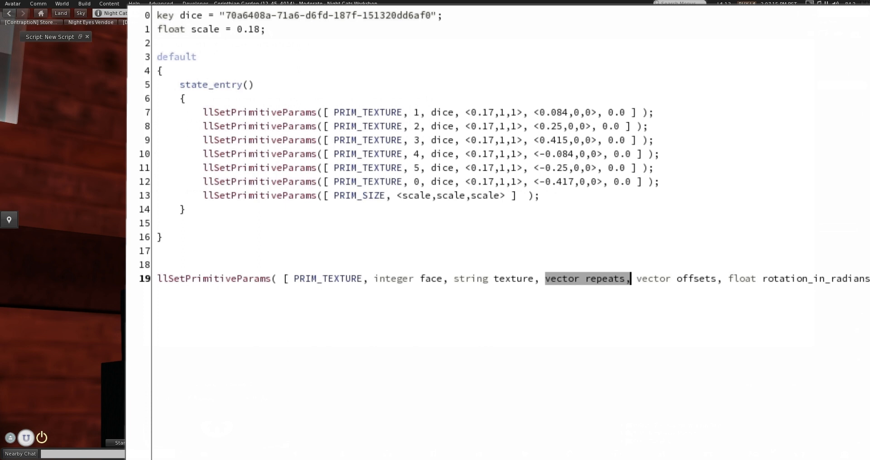
click(776, 278)
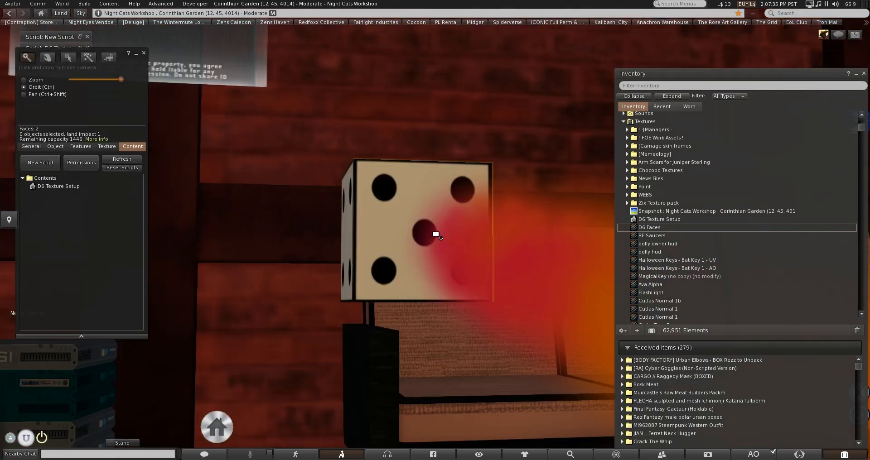
Step: Select the five-dot face to show scale 0.17 and offset 0.25, then reopen the D6 Texture Setup script
click(106, 147)
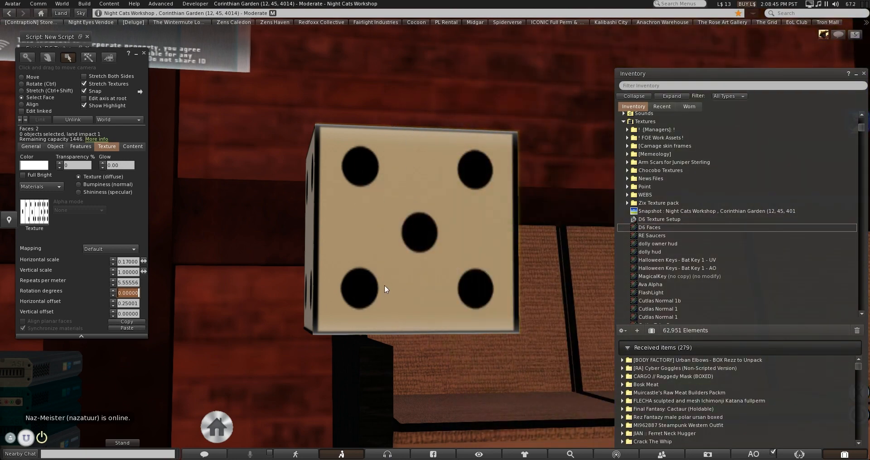
double_click(648, 228)
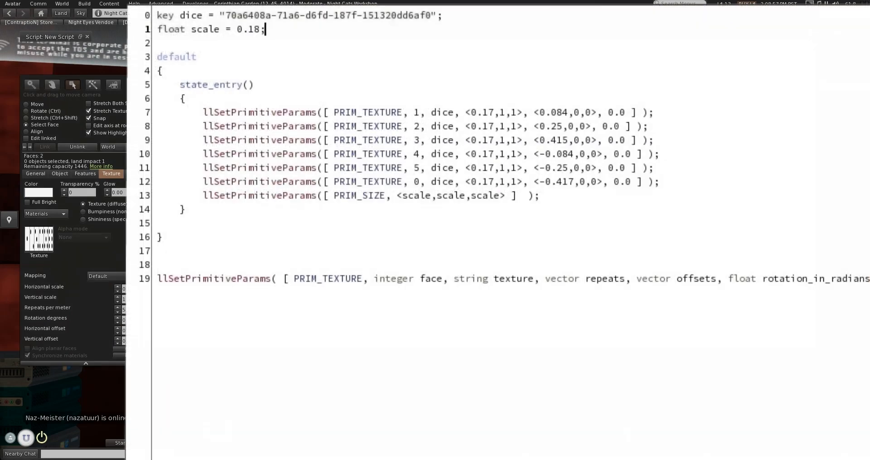
Step: Point out the scale value, dice texture key, offsets and rotation on line 7, then close the editor
double_click(390, 279)
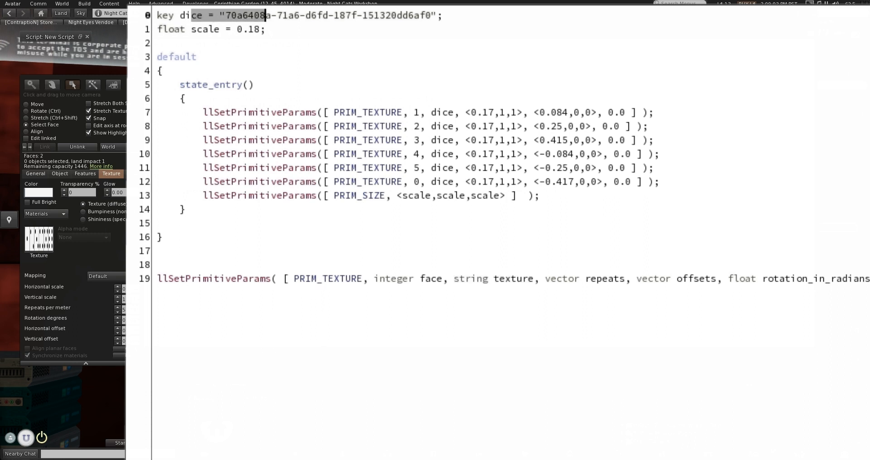
double_click(584, 278)
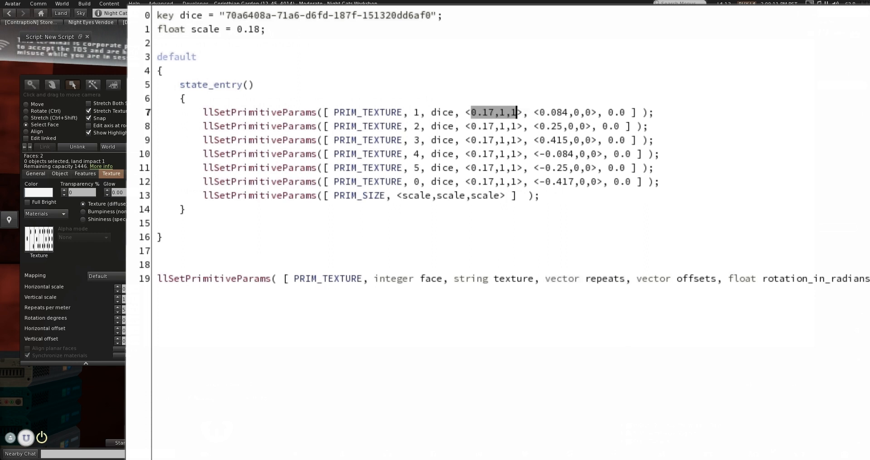
click(492, 112)
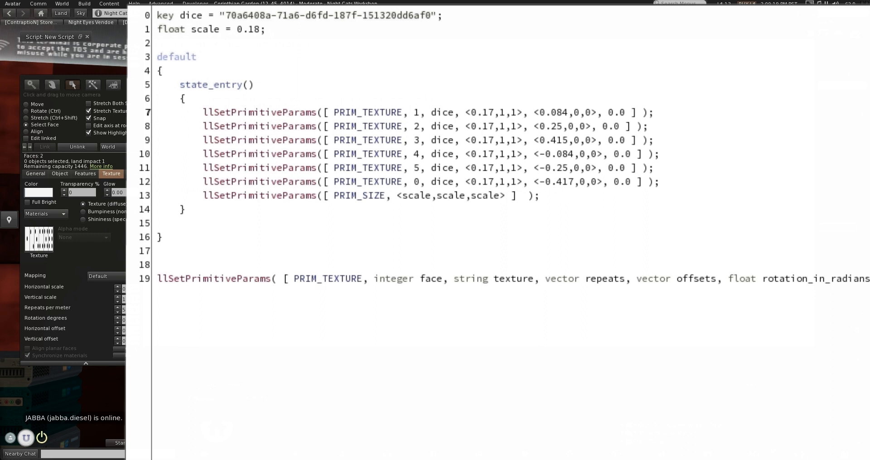
double_click(549, 112)
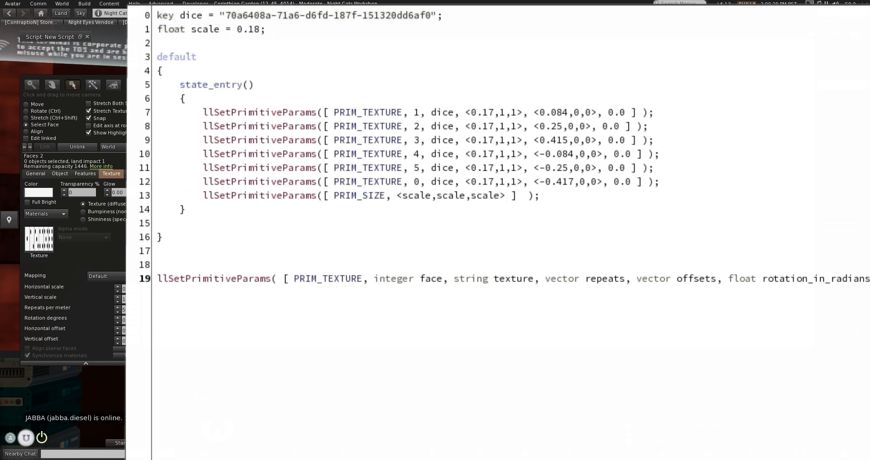
double_click(615, 112)
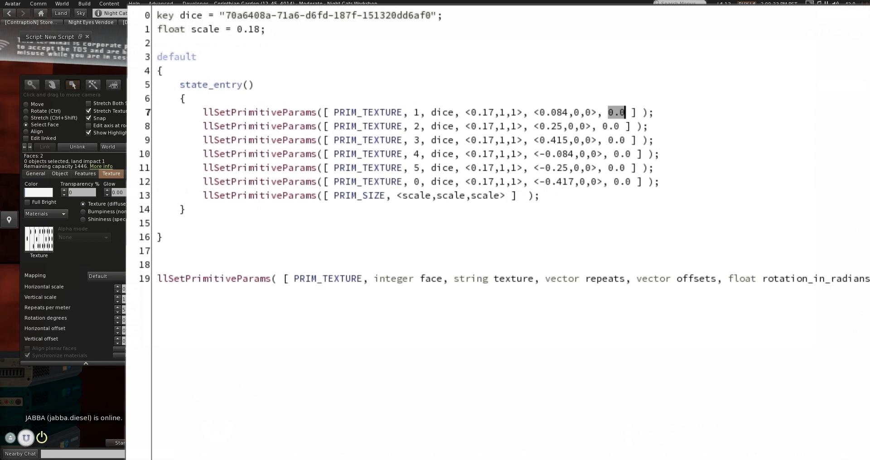
click(86, 36)
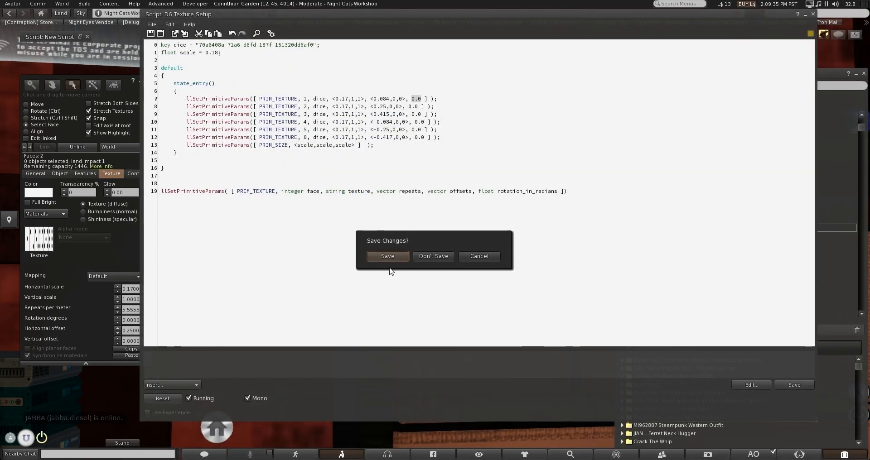
Step: Save the script changes and show the die's contents list with D6 Texture Setup
click(433, 255)
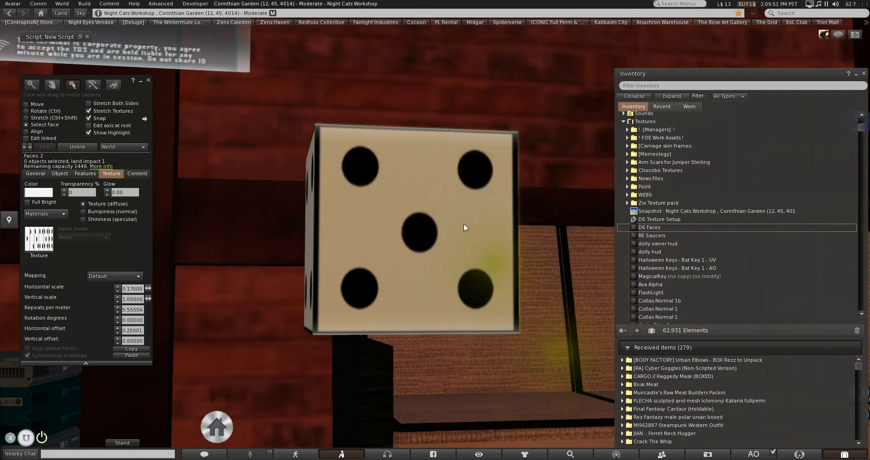
click(136, 173)
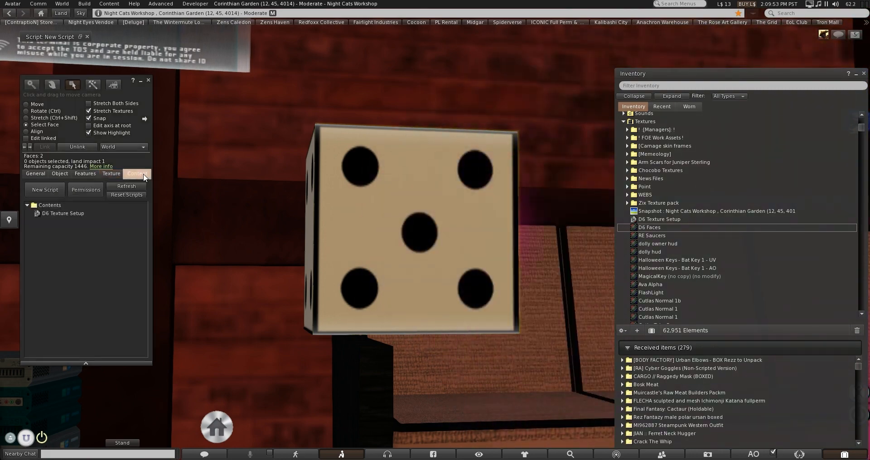
double_click(62, 213)
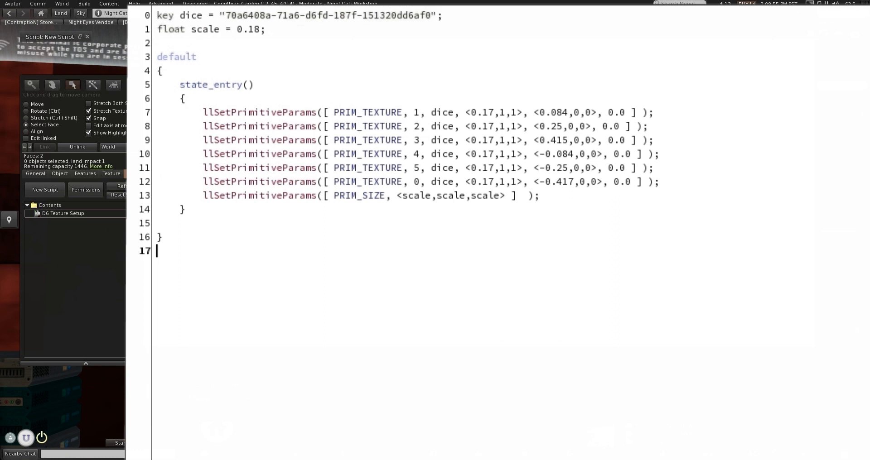
Step: Add blank lines below the script and start an llSetTexture line
key(enter)
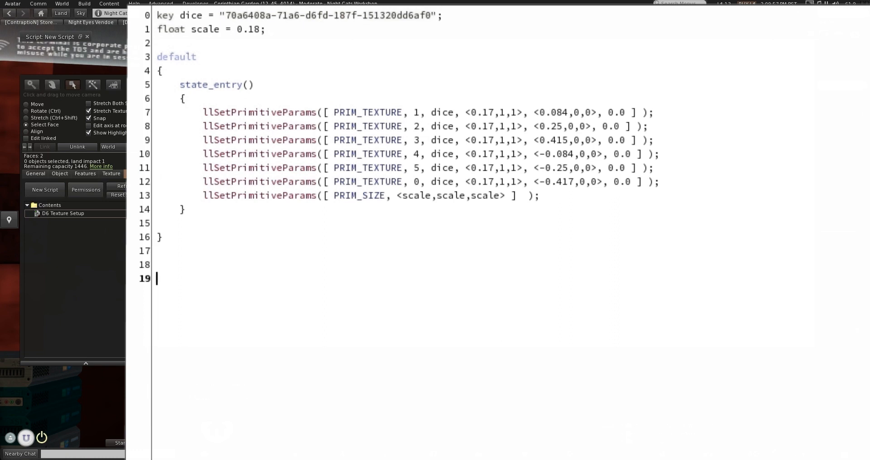
text(llSetTe)
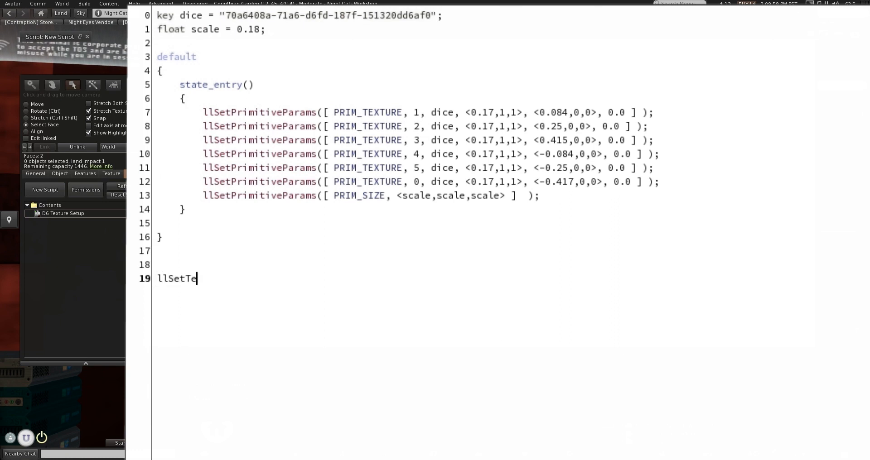
text(xture)
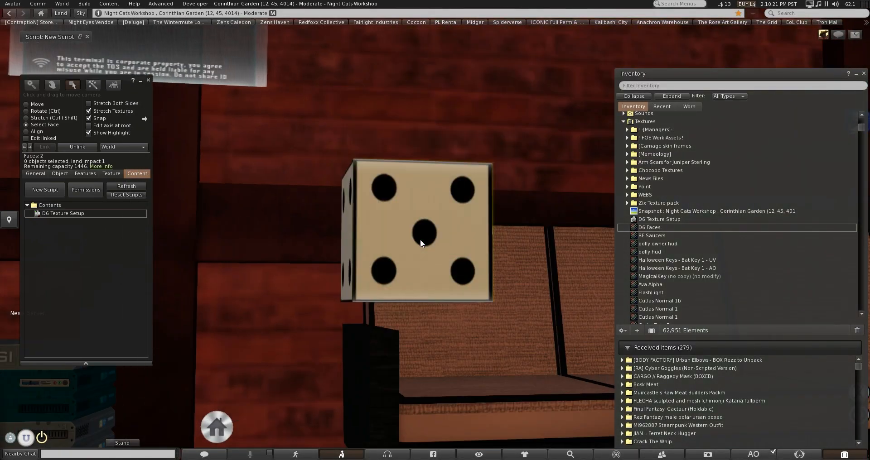
Step: Give a plain cube a new script and replace its state_entry greeting with 'llSetTexture('
right_click(416, 233)
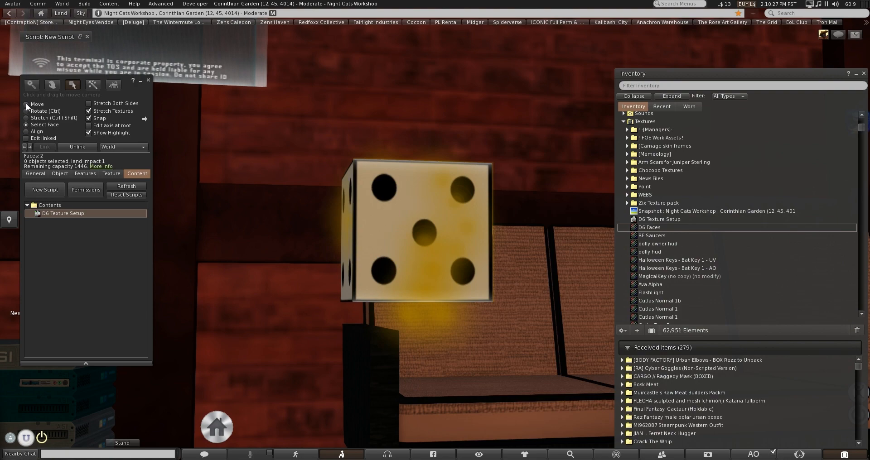
right_click(416, 228)
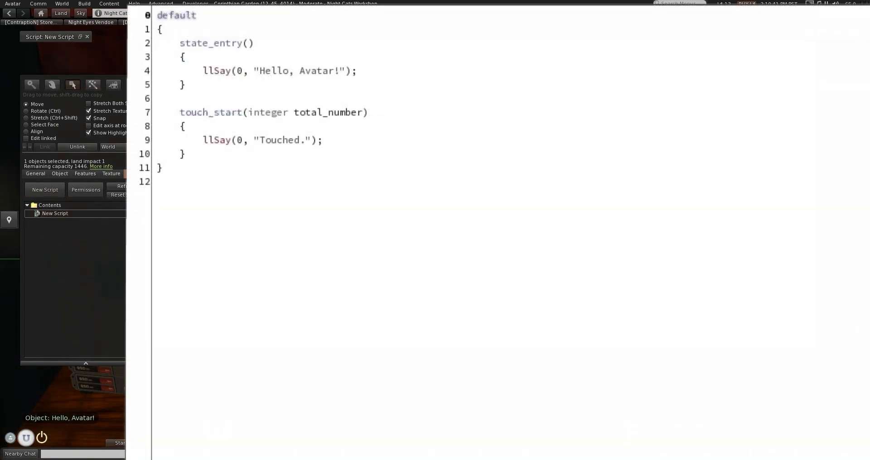
click(183, 84)
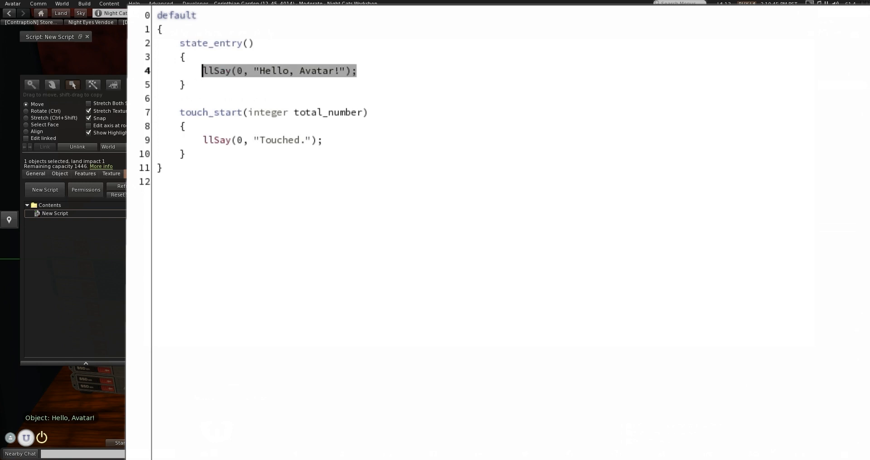
text(llSet)
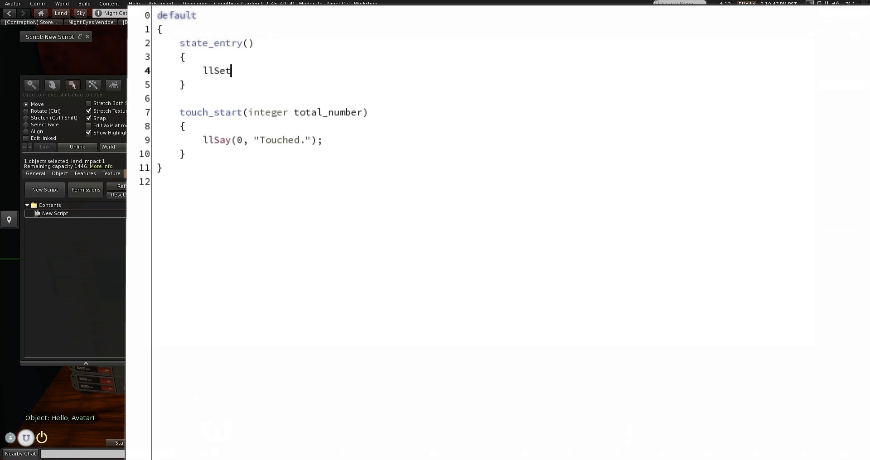
text(Texture)
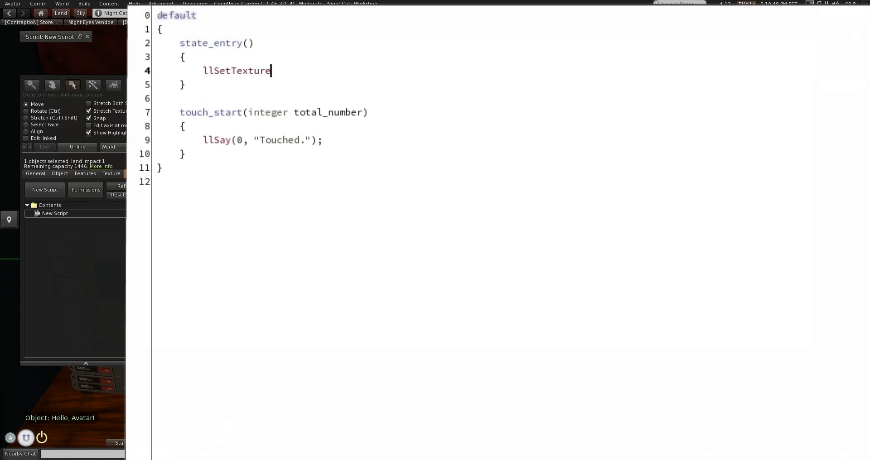
text(()
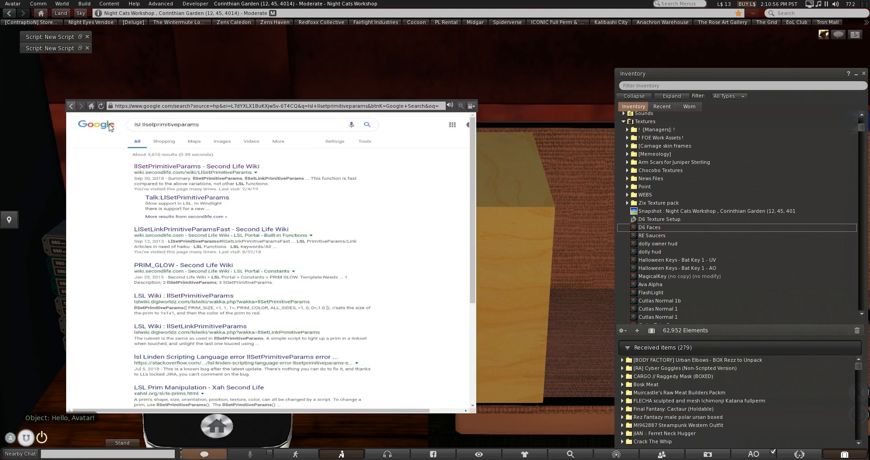
Step: Search Google for 'lsl settex', reach the llSetTexture wiki page, then return to the script
click(243, 124)
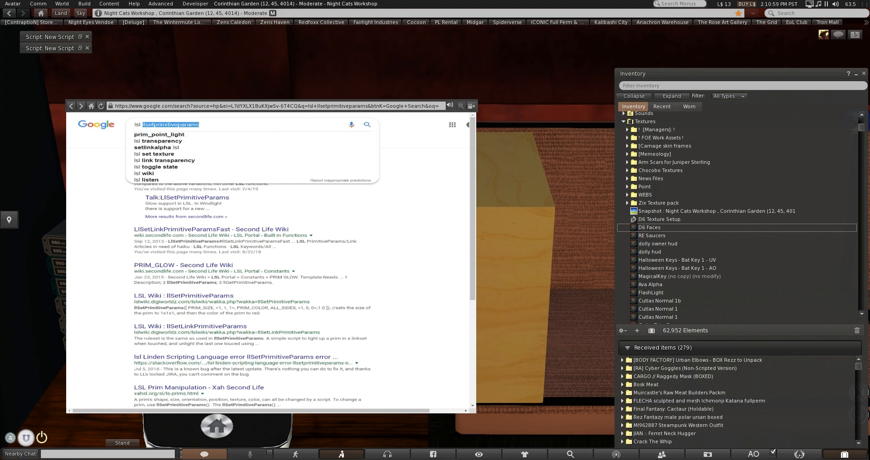
text(lsl settexture)
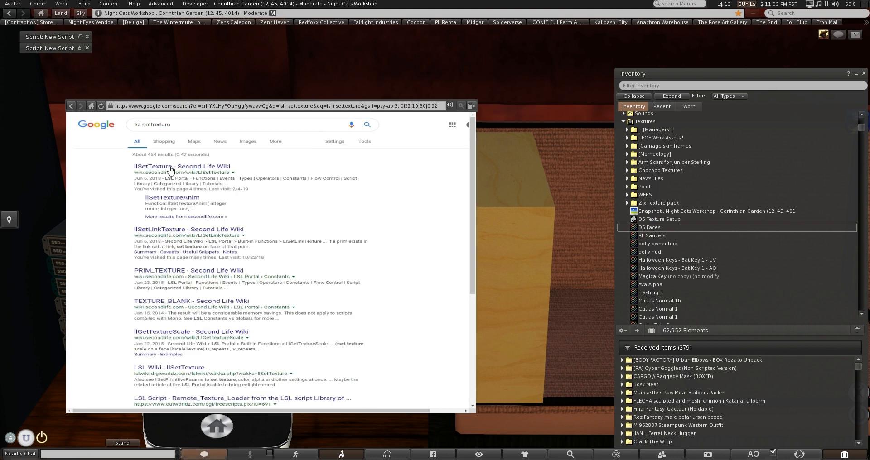
click(181, 167)
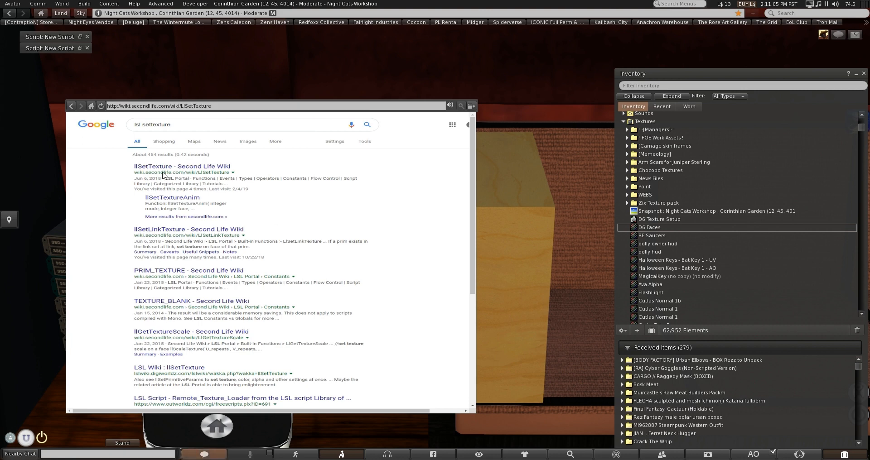
click(181, 165)
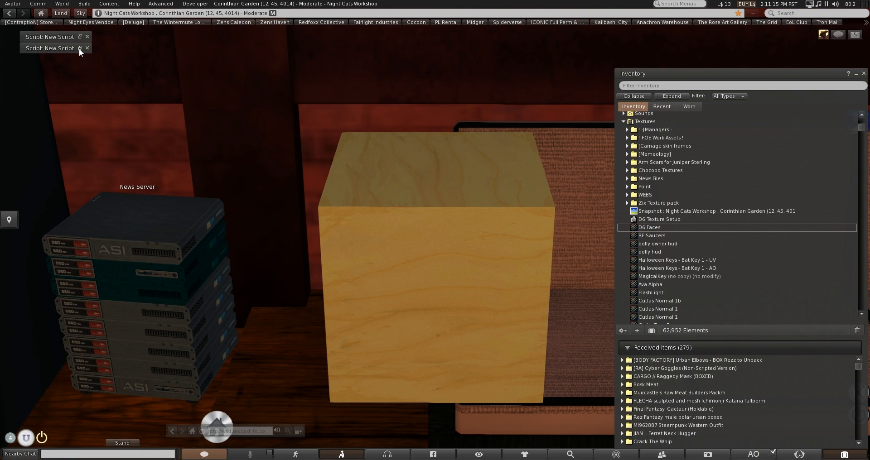
click(87, 48)
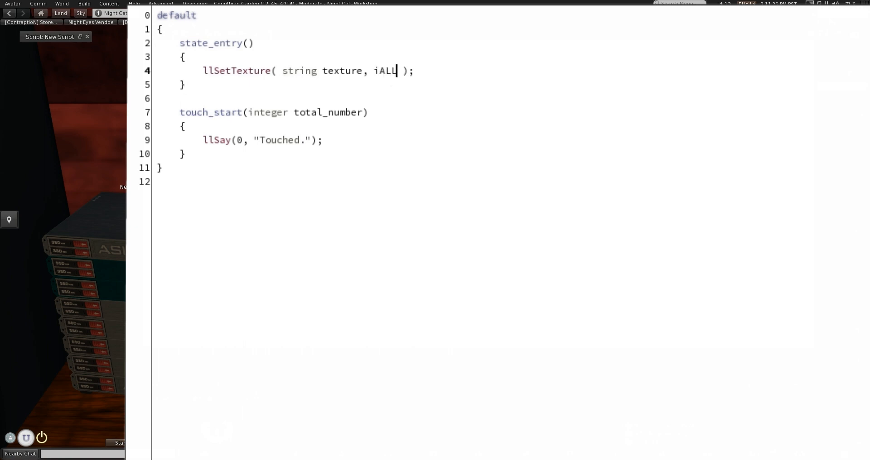
Step: Complete llSetTexture with dice key 70a6408a-71a6-d6fd-187f-151320dd6af0 and ALL_SIDES
key(Backspace)
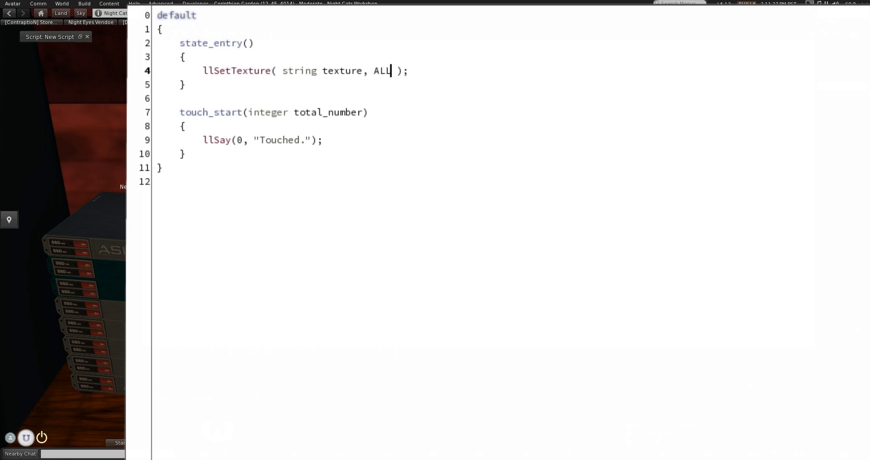
text(_SIDES))
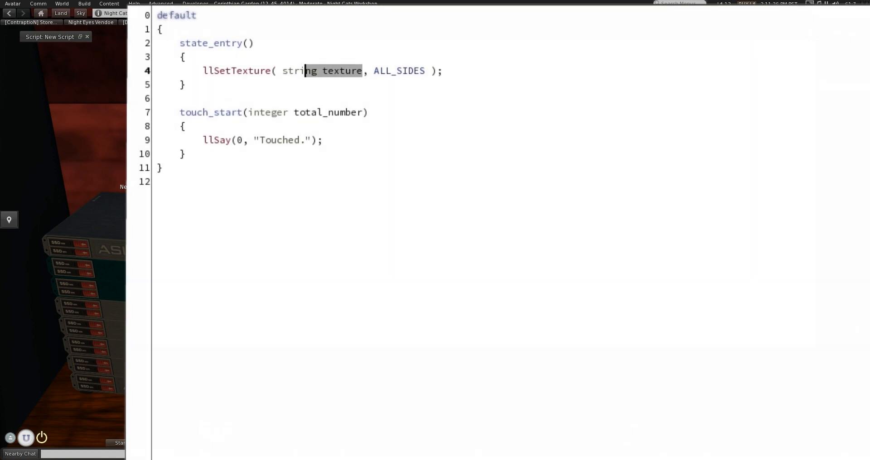
text(")
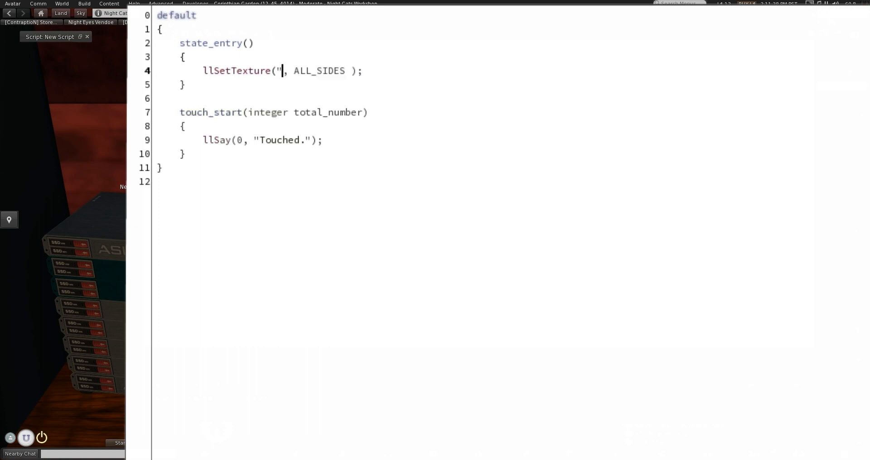
text(70a6408a-71a6-d6fd-187f-151320dd6af0)
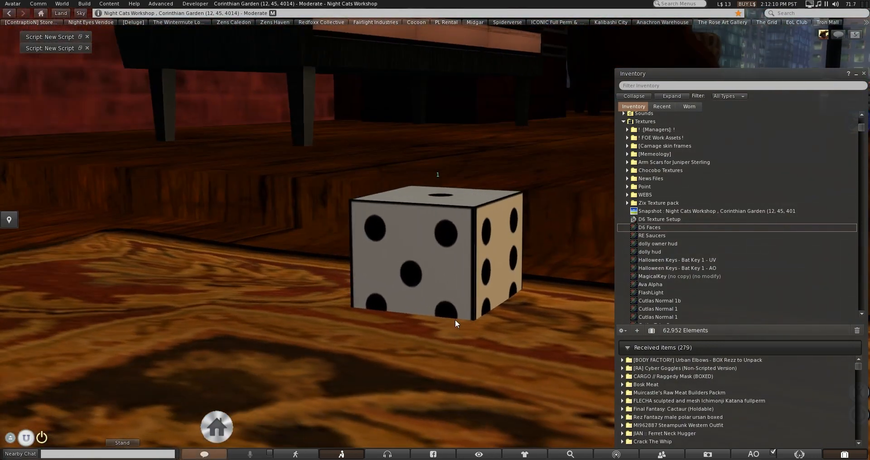
mouse_move(397, 444)
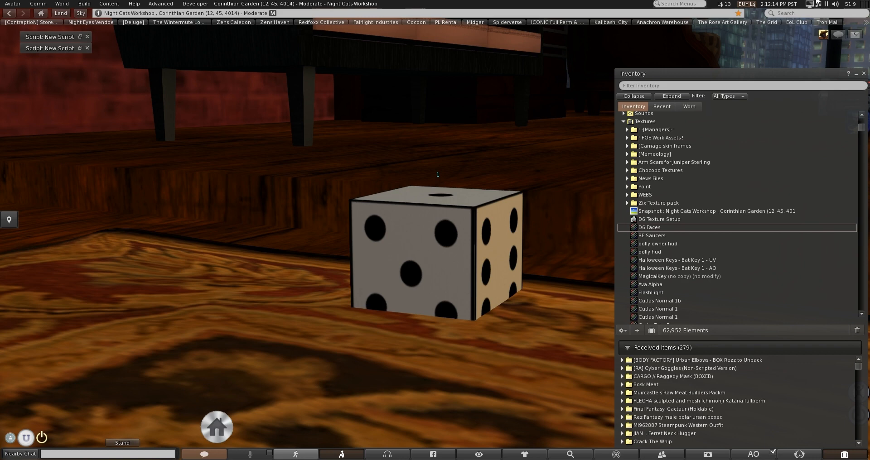
mouse_move(467, 222)
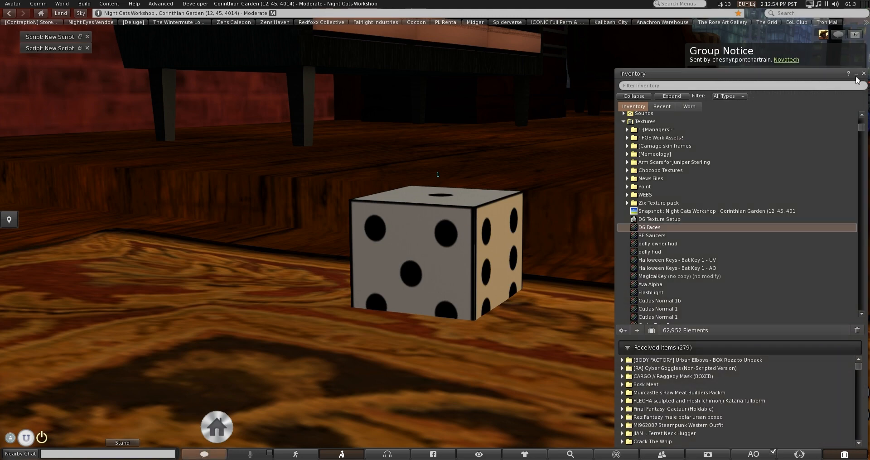
Step: Minimize the Inventory floater so the textured die is unobstructed
click(863, 73)
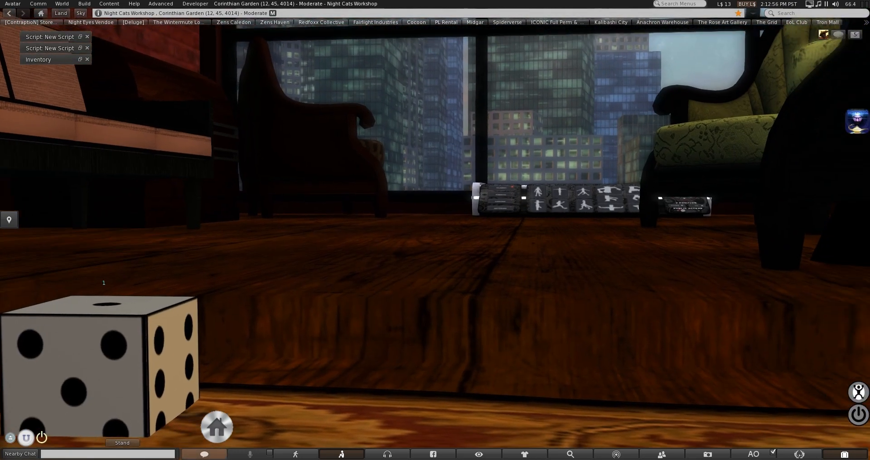